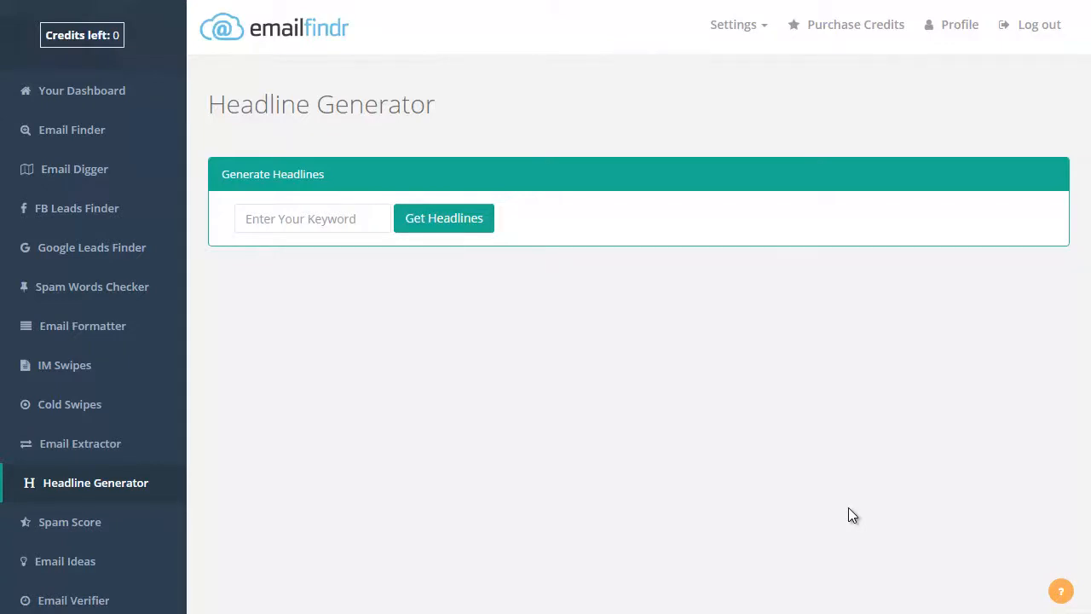
pyautogui.moveTo(493, 410)
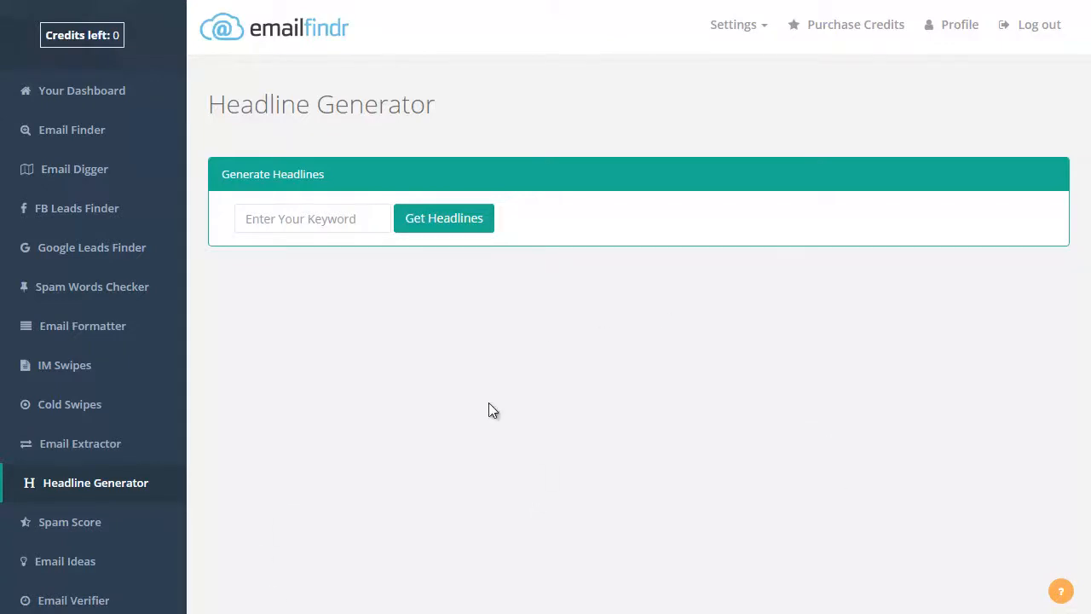
# - Enter 'Internet Marketing' as the headline generator keyword
pyautogui.click(312, 218)
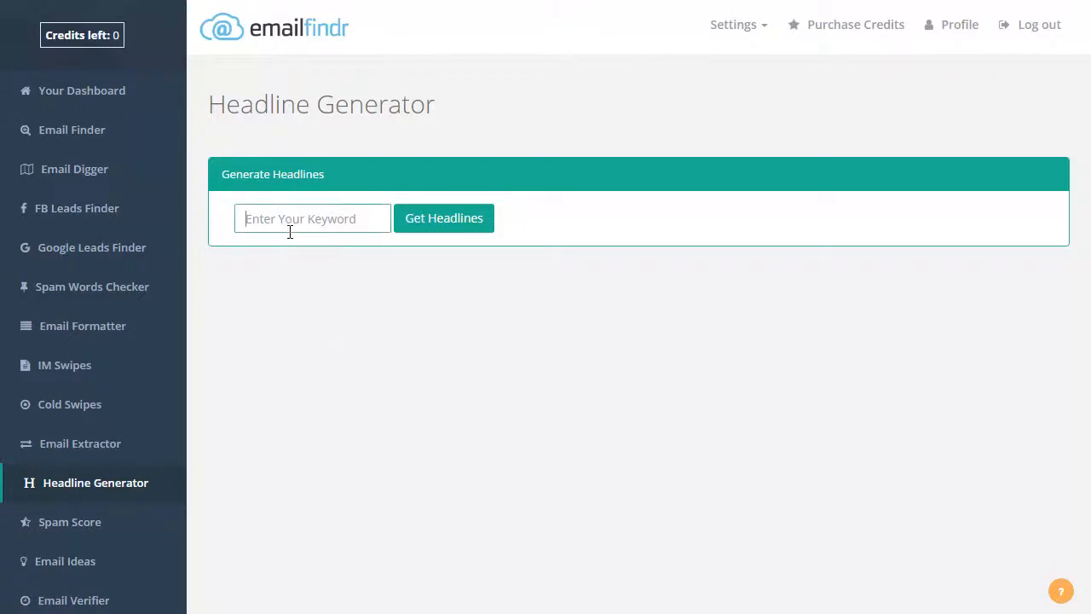
pyautogui.write('Inte')
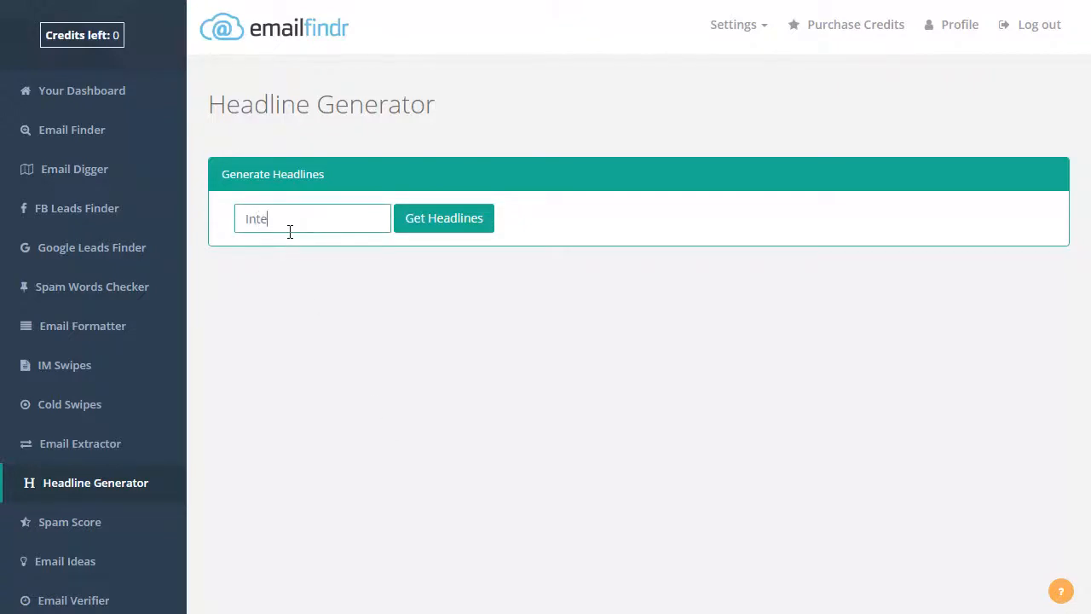
pyautogui.write('rnet Marke')
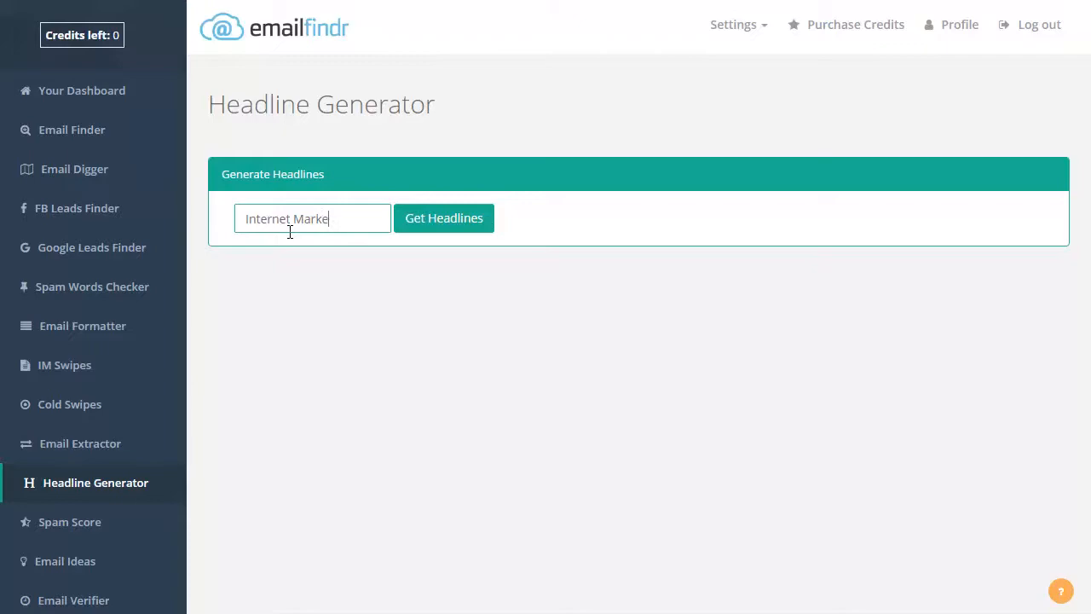
pyautogui.write('ting')
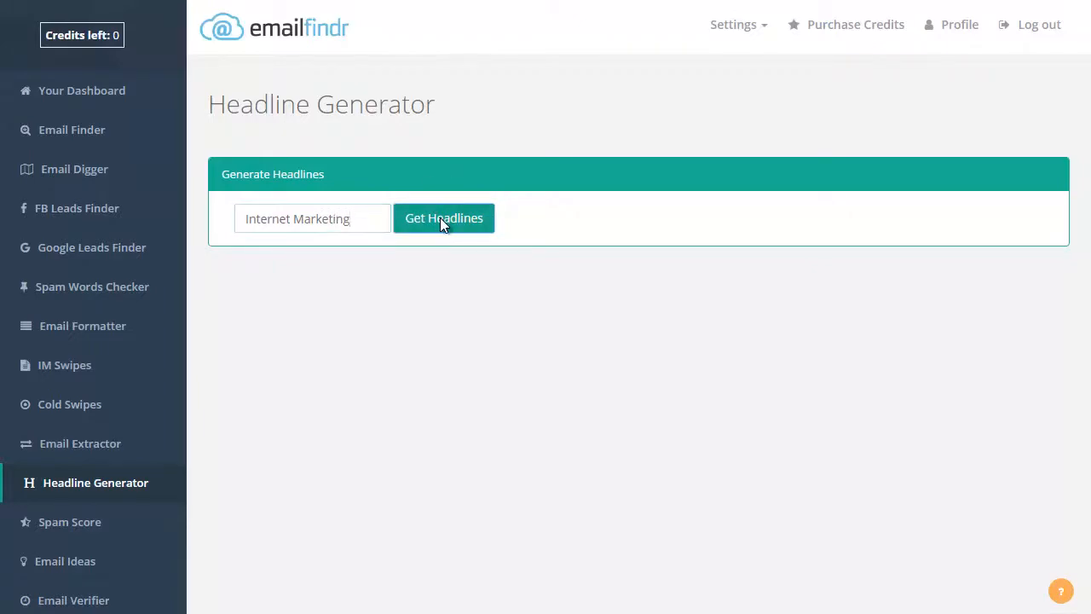
# - Generate headlines for Internet Marketing and scroll through the numbered results table
pyautogui.click(444, 217)
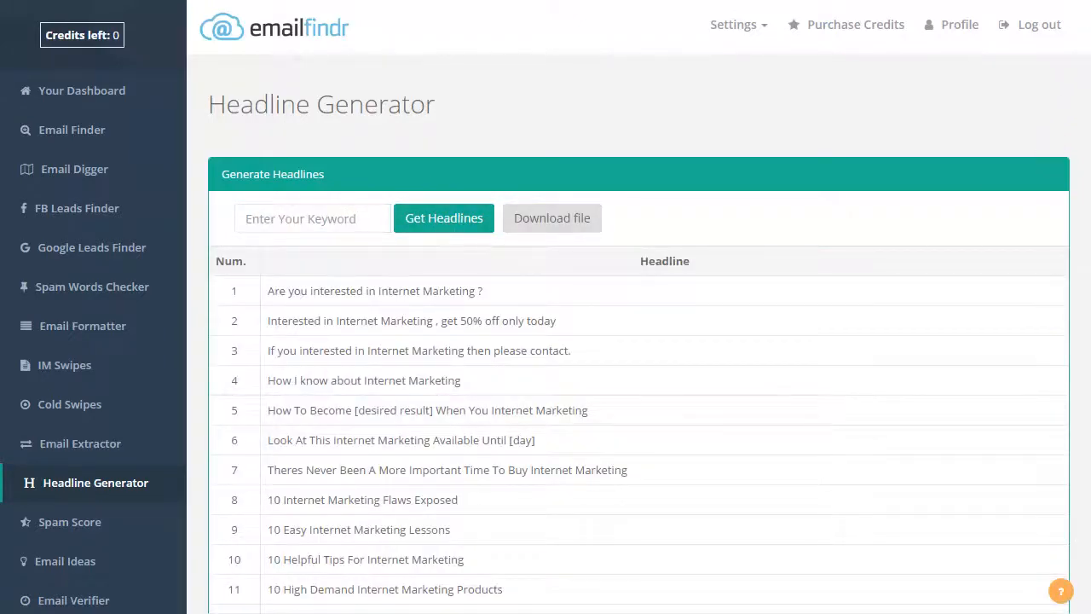
pyautogui.scroll(-3)
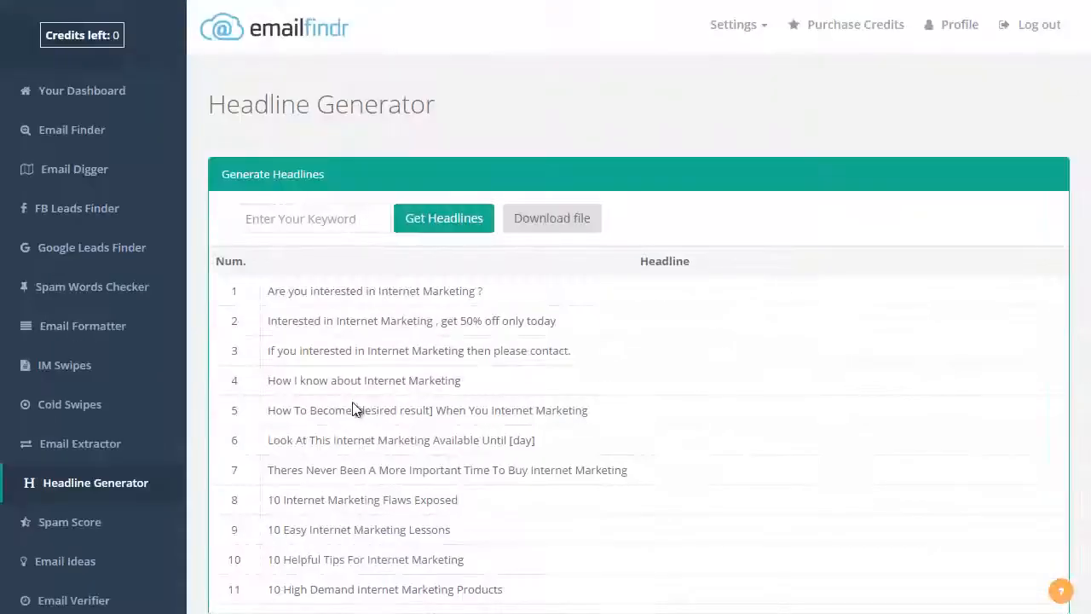
pyautogui.scroll(-3)
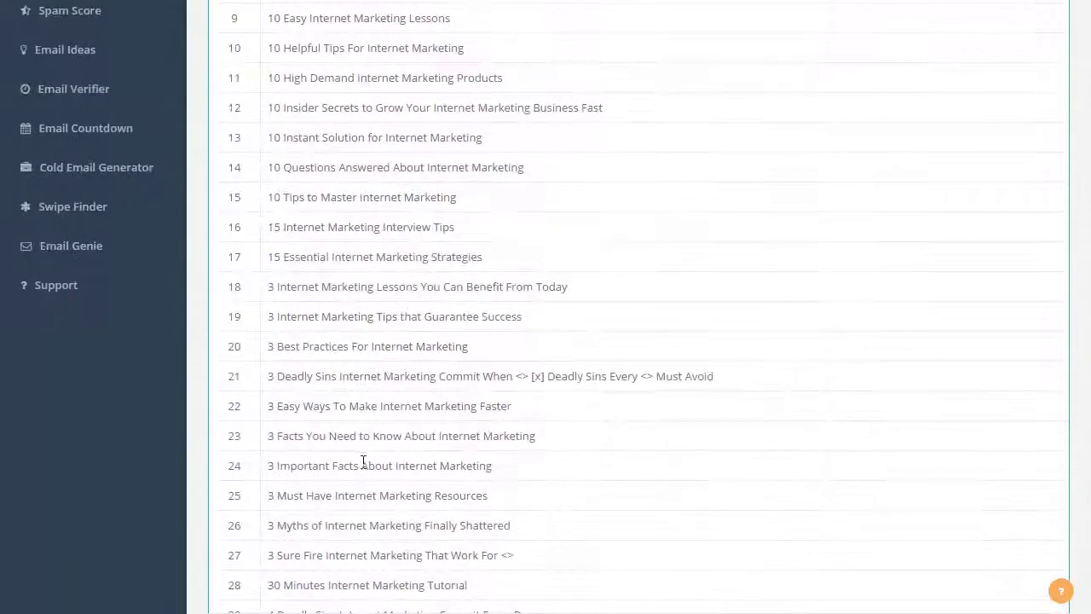
pyautogui.scroll(-3)
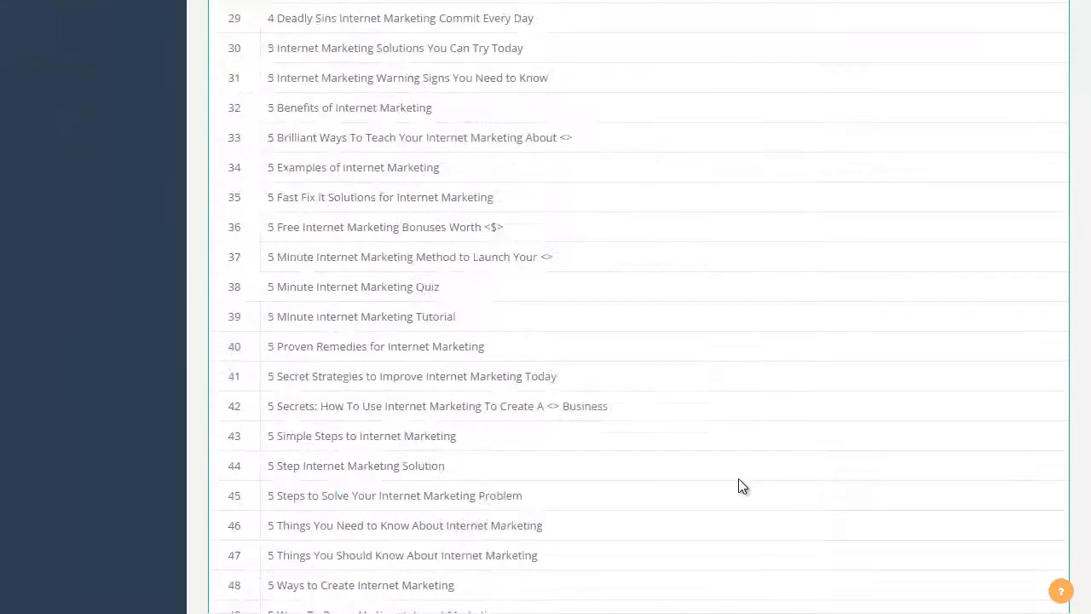
pyautogui.scroll(-3)
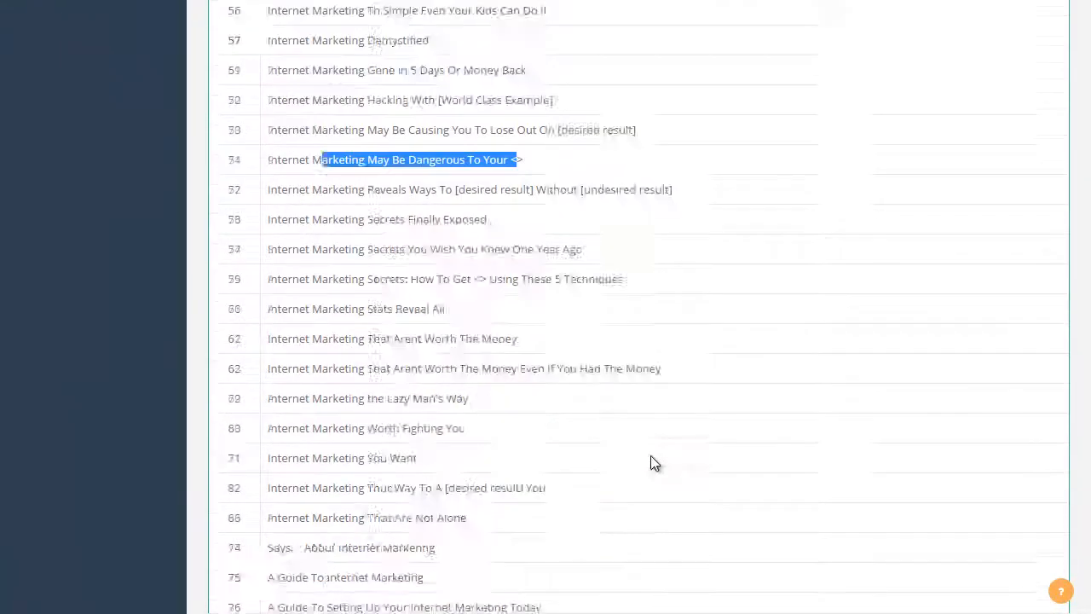
pyautogui.scroll(3)
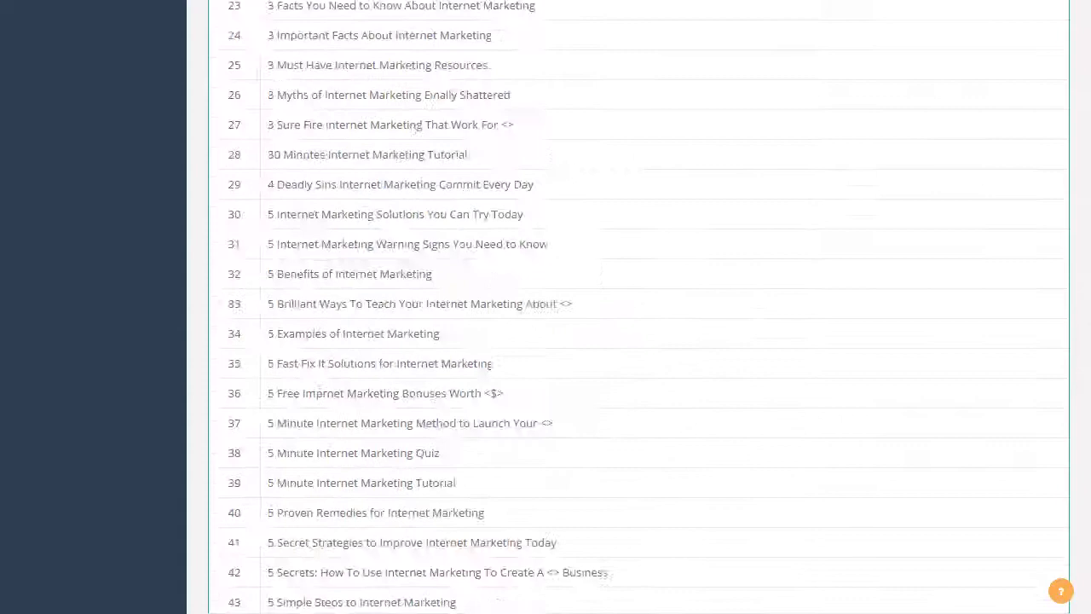
pyautogui.scroll(3)
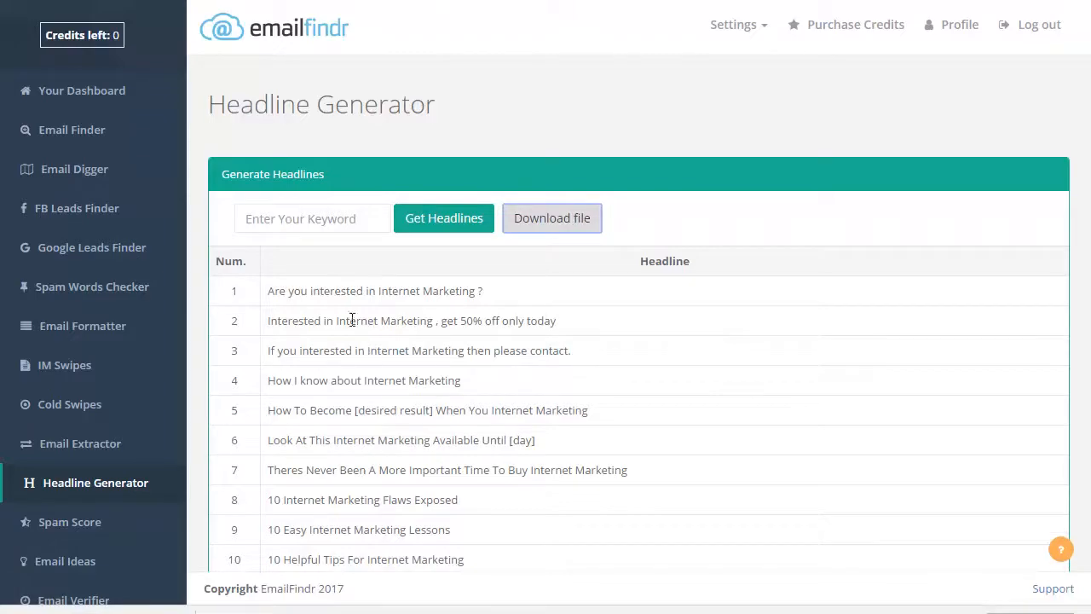
pyautogui.scroll(-3)
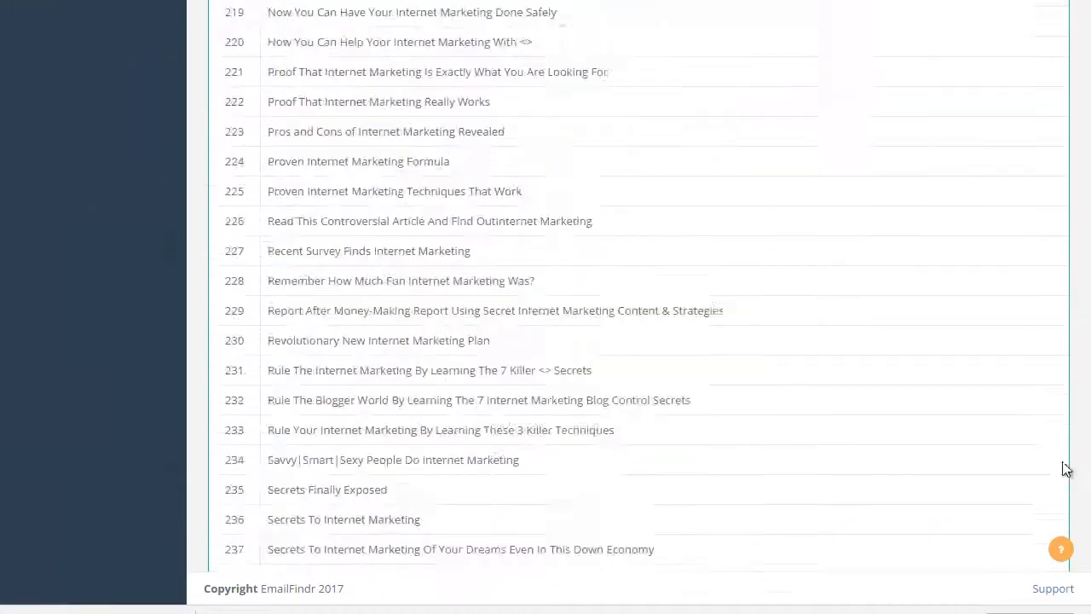
pyautogui.scroll(3)
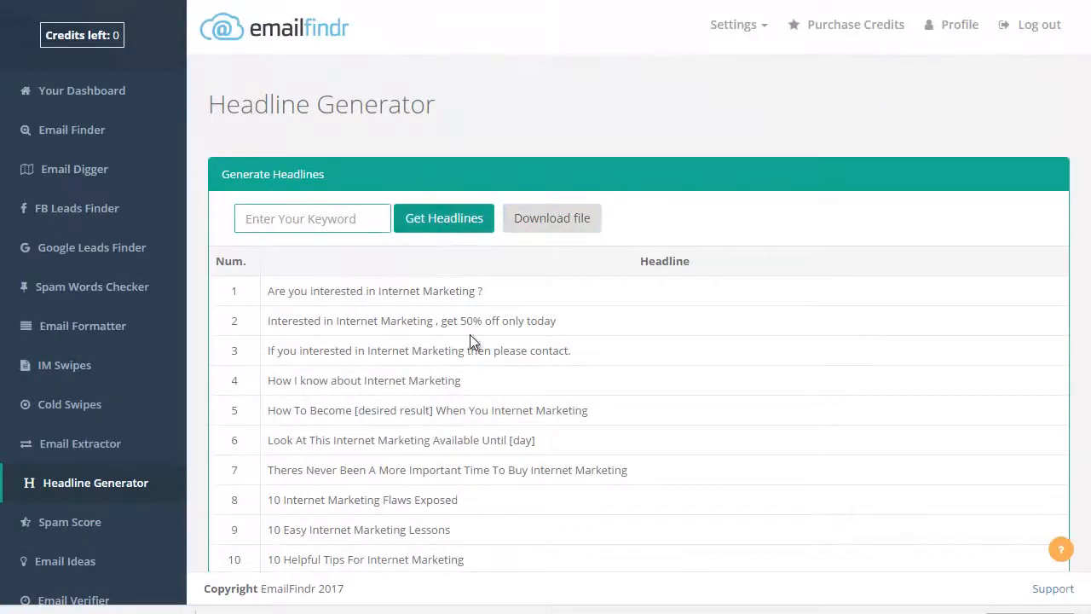
pyautogui.scroll(-3)
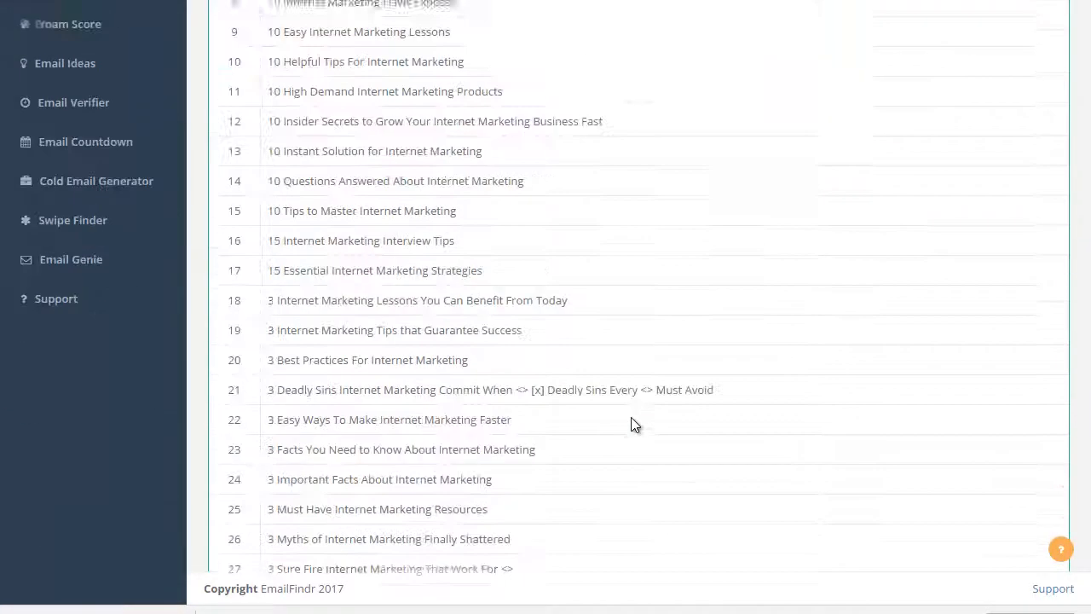